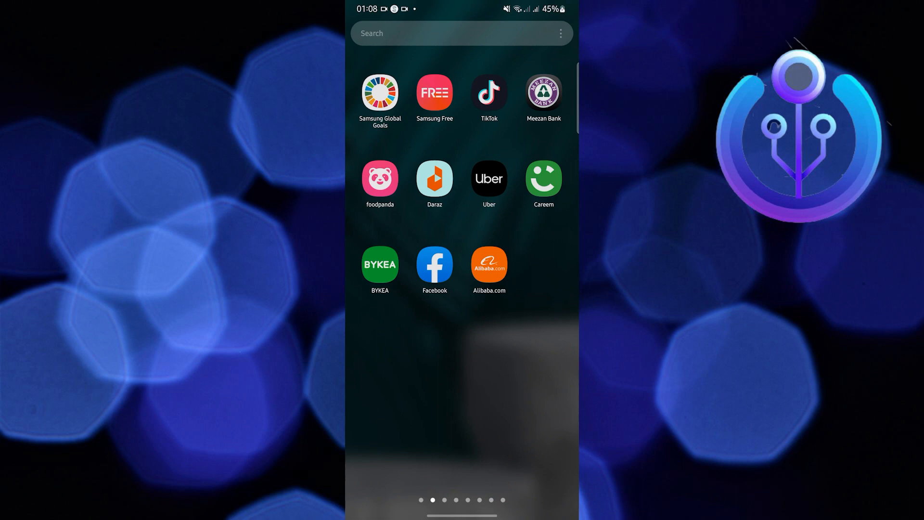
Launch the TikTok app from the Android home screen.
{"action": "left_click", "coordinate": [489, 93]}
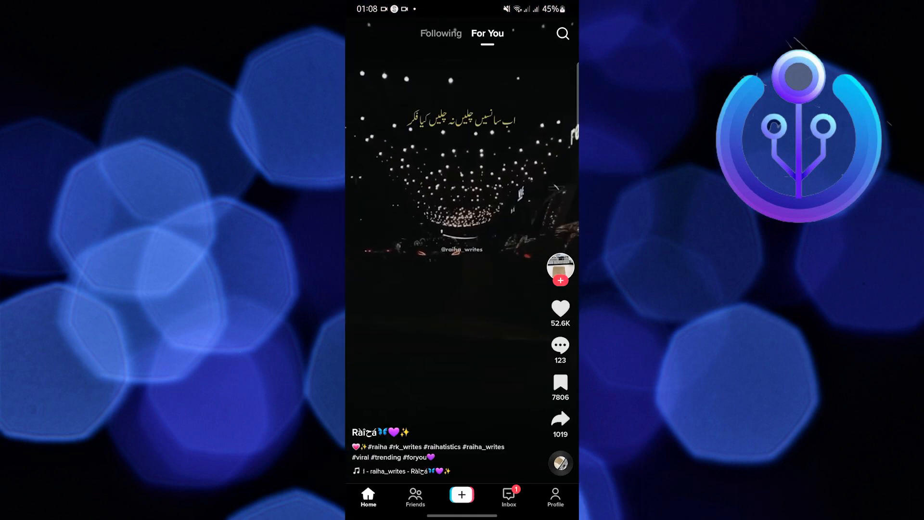
Go to your profile and open the settings menu to reach Settings and privacy.
{"action": "left_click", "coordinate": [555, 497]}
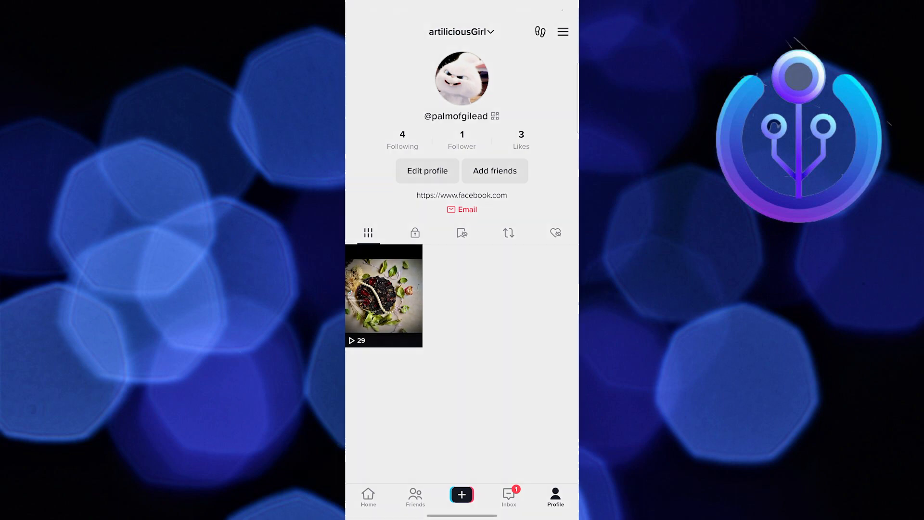
{"action": "left_click", "coordinate": [562, 32]}
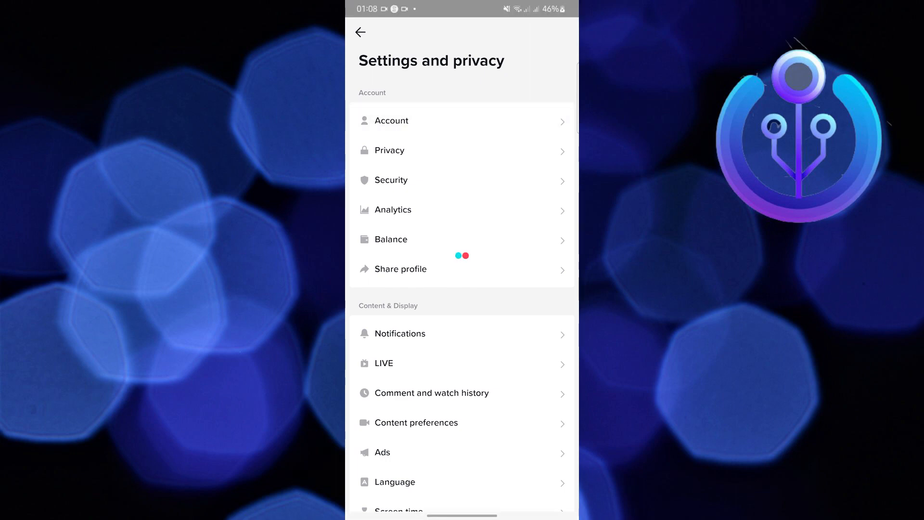
Open Account settings to get to Download your data, with TXT as the file format.
{"action": "left_click", "coordinate": [391, 120]}
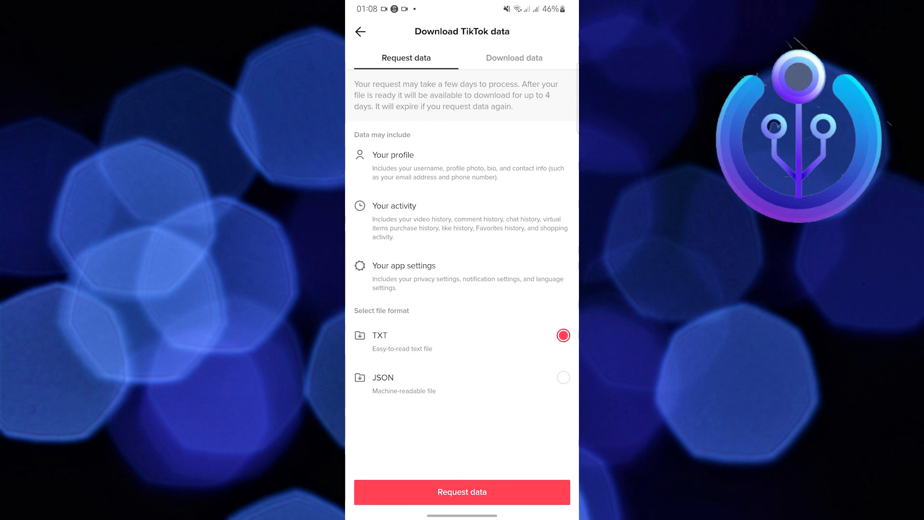
Check the Download data tab, return to Request data, and choose JSON format.
{"action": "left_click", "coordinate": [514, 58]}
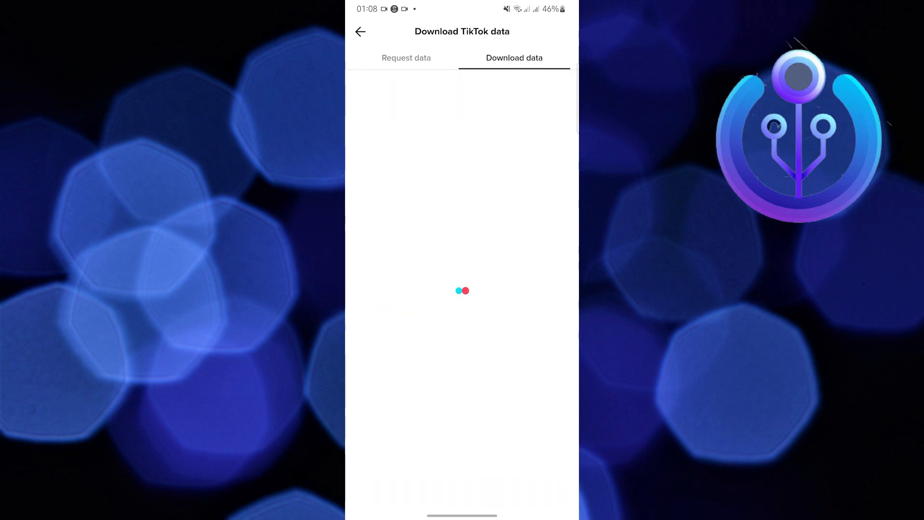
{"action": "left_click", "coordinate": [406, 58]}
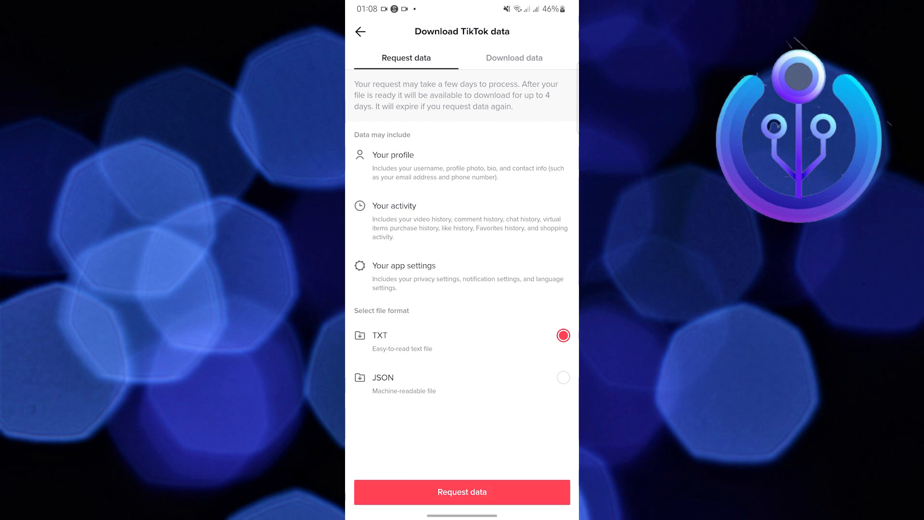
{"action": "left_click", "coordinate": [561, 377]}
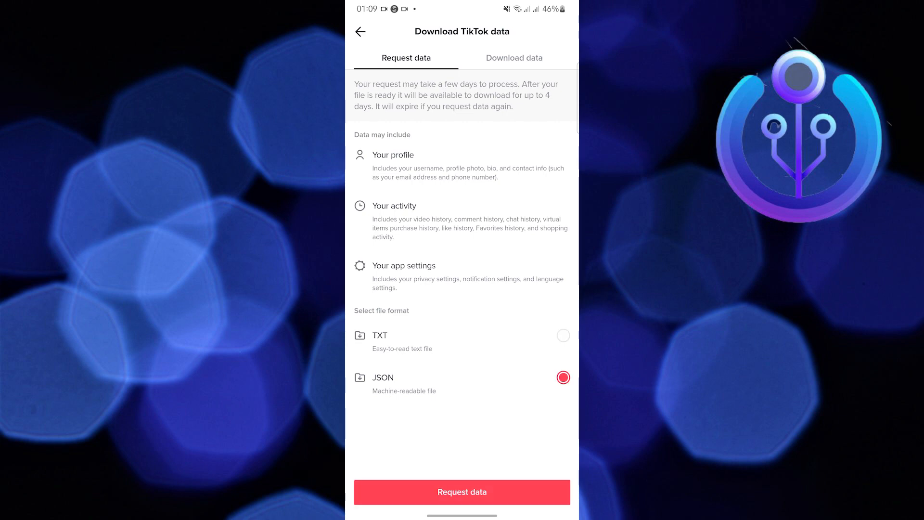